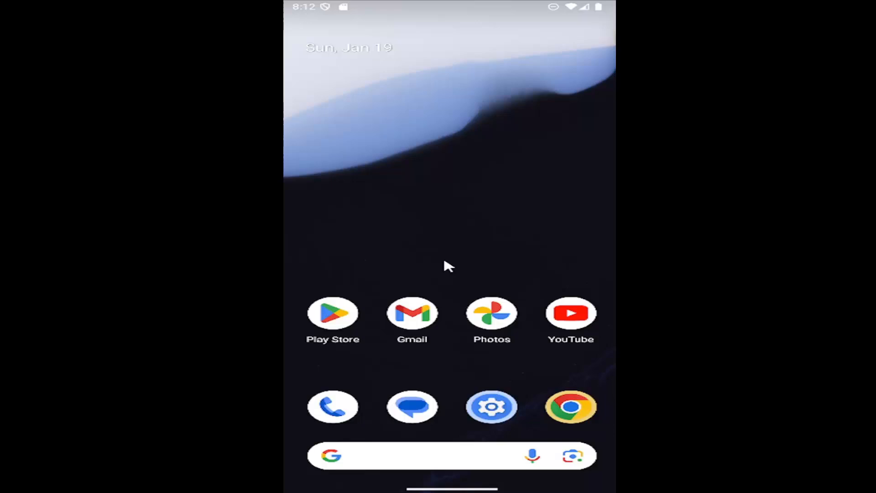
{"action": "mouse_move", "coordinate": [425, 268]}
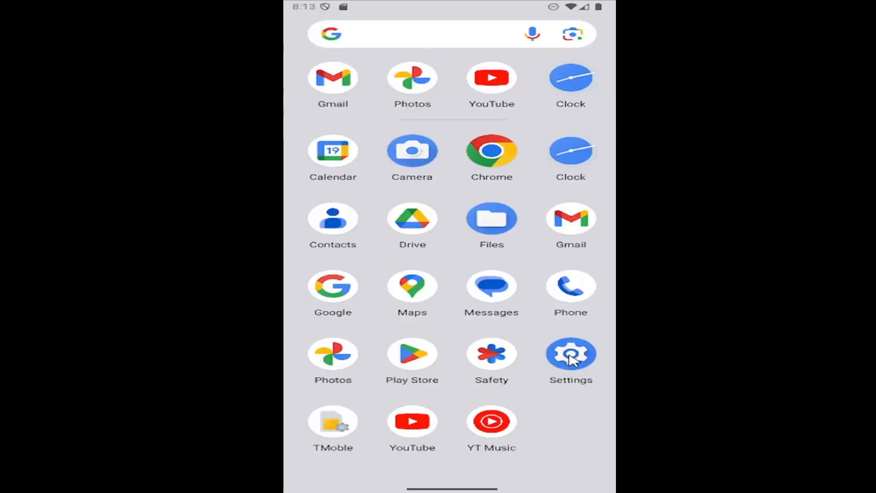
Launch Settings and go to the Display & touch page.
{"action": "left_click", "coordinate": [570, 354]}
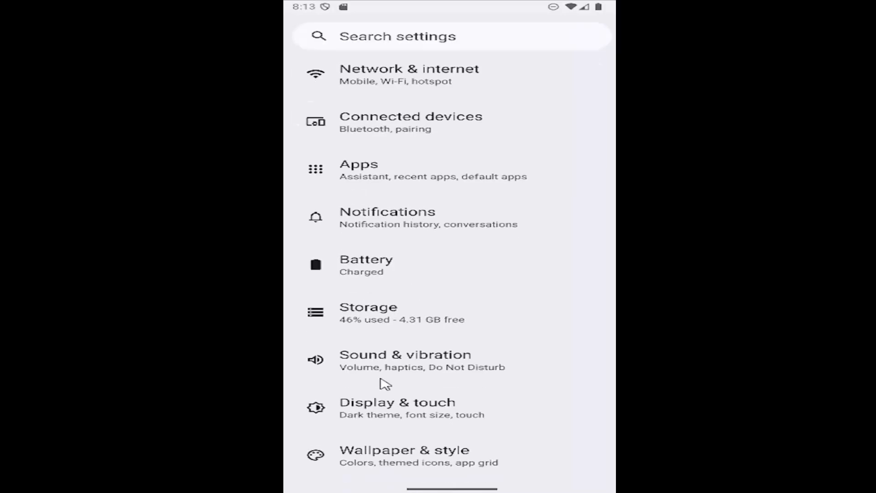
{"action": "left_click", "coordinate": [398, 408]}
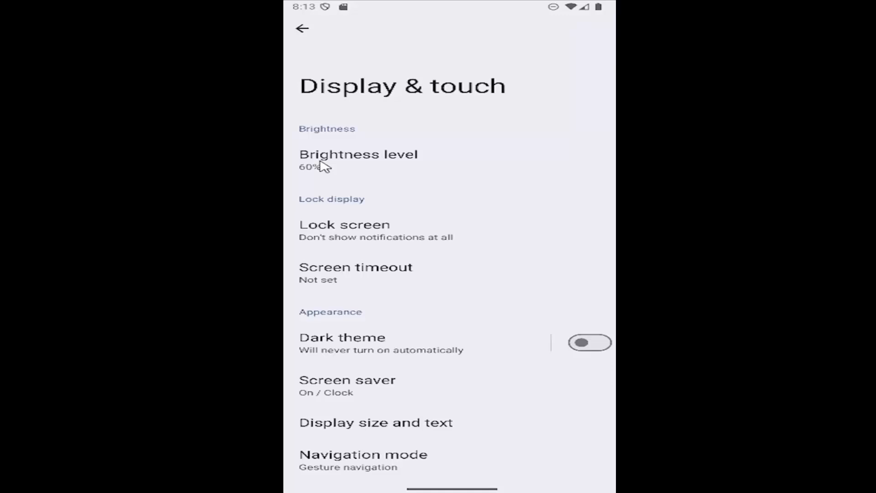
Drag the brightness slider to 0%, then up to settle at 58%.
{"action": "left_click", "coordinate": [358, 160]}
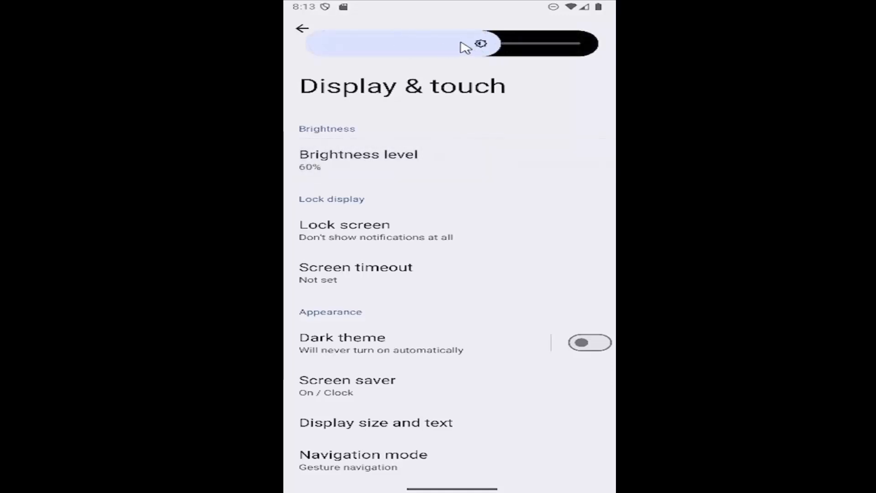
{"action": "left_click_drag", "start_coordinate": [483, 43], "coordinate": [408, 43]}
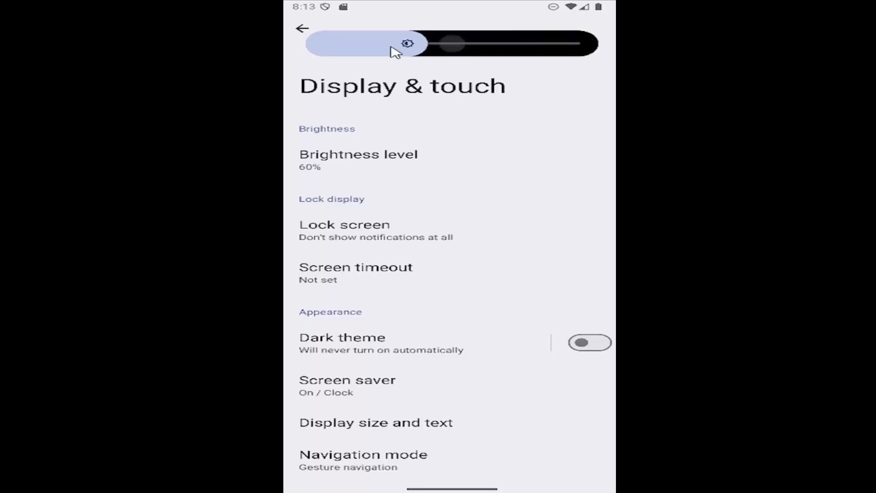
{"action": "left_click_drag", "start_coordinate": [408, 44], "coordinate": [324, 44]}
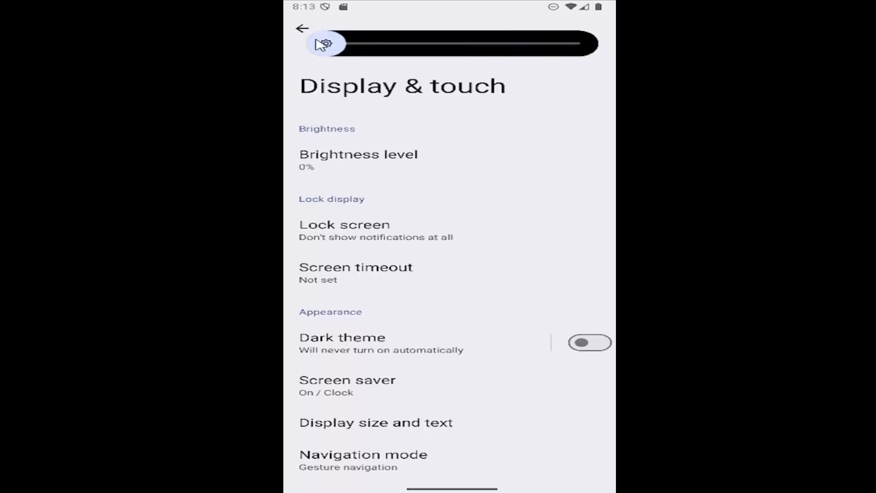
{"action": "left_click_drag", "start_coordinate": [326, 44], "coordinate": [500, 44]}
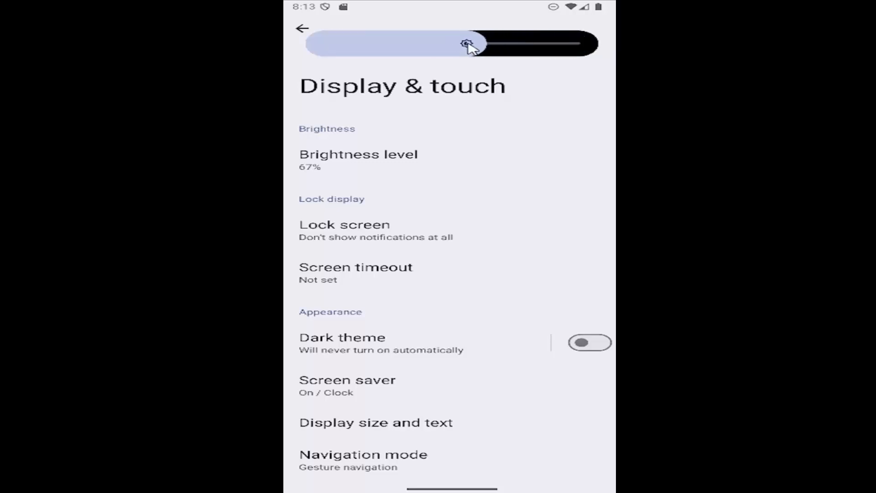
{"action": "left_click_drag", "start_coordinate": [468, 44], "coordinate": [475, 44]}
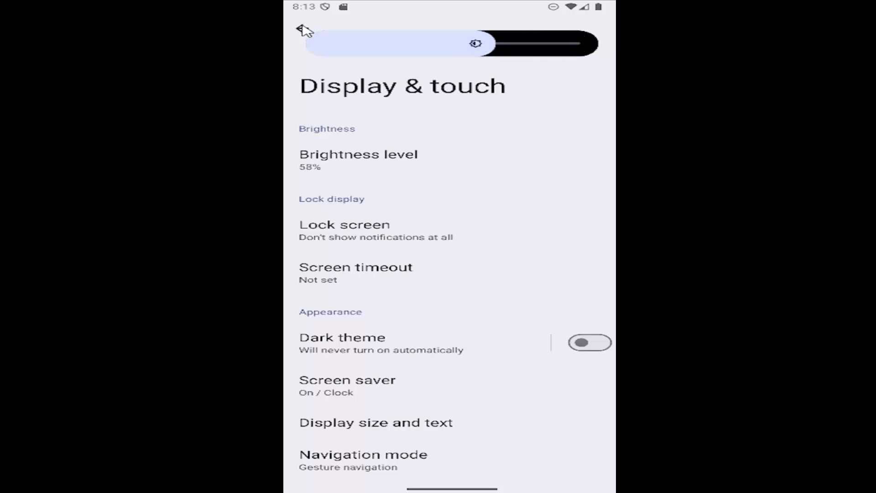